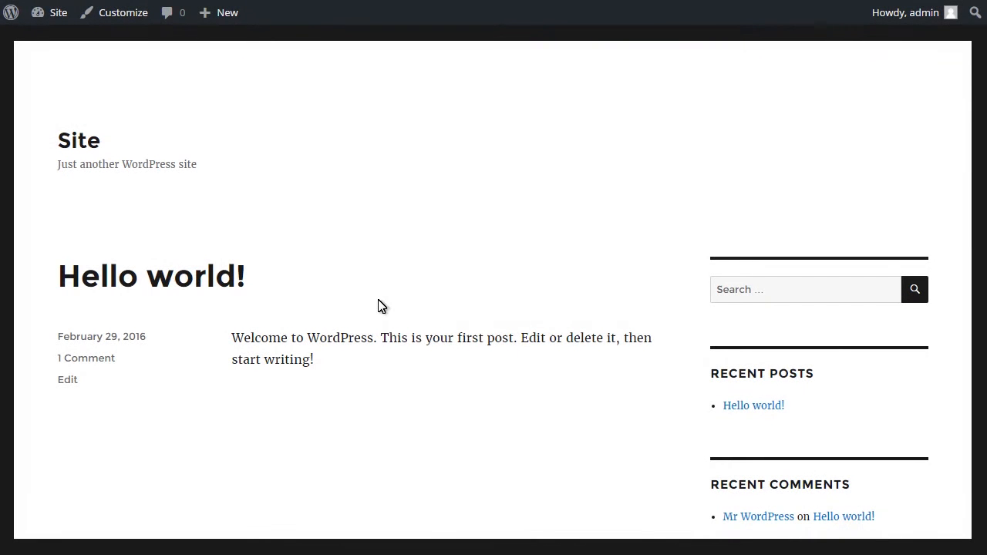
mouse_move(386, 163)
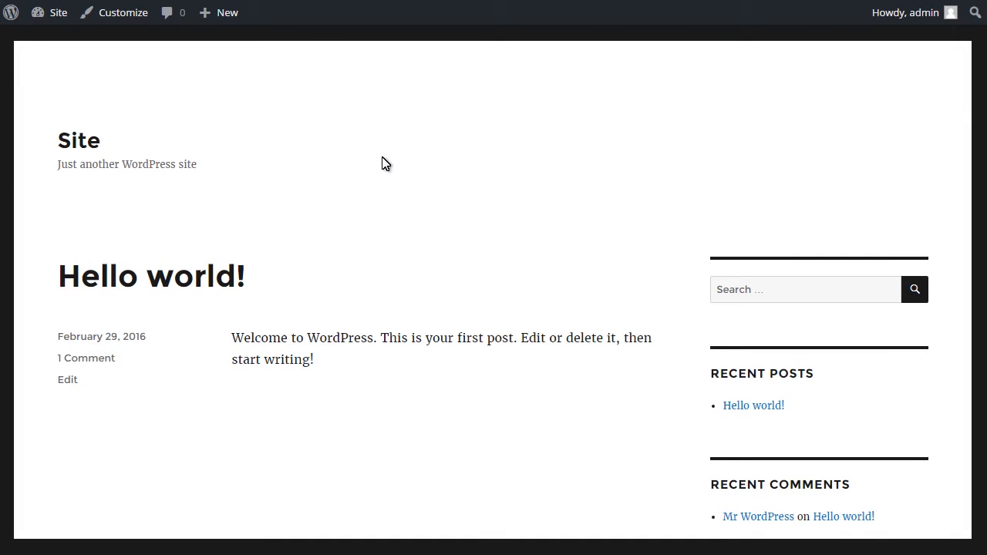
mouse_move(676, 82)
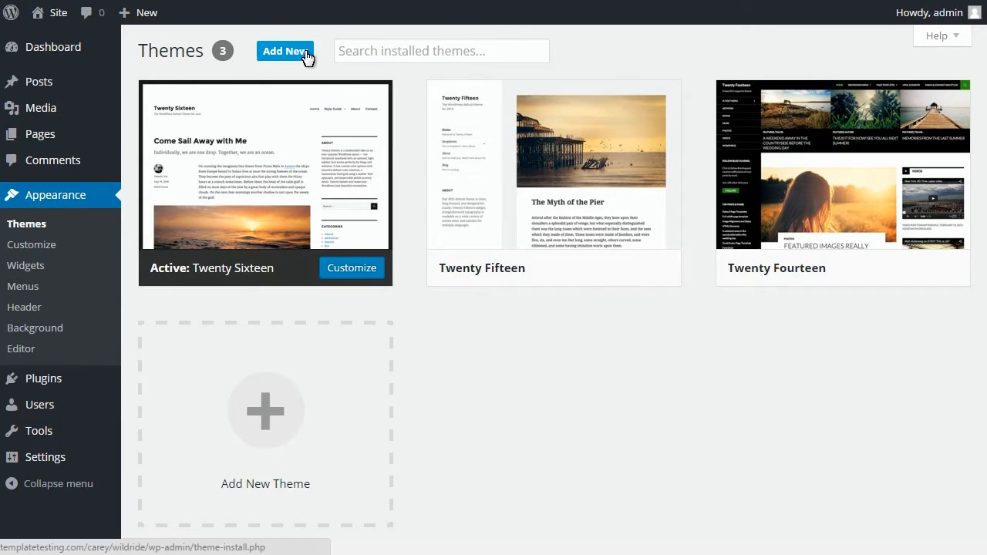
- Upload and install the wild-ride.zip theme package via Add New Theme
left_click(284, 51)
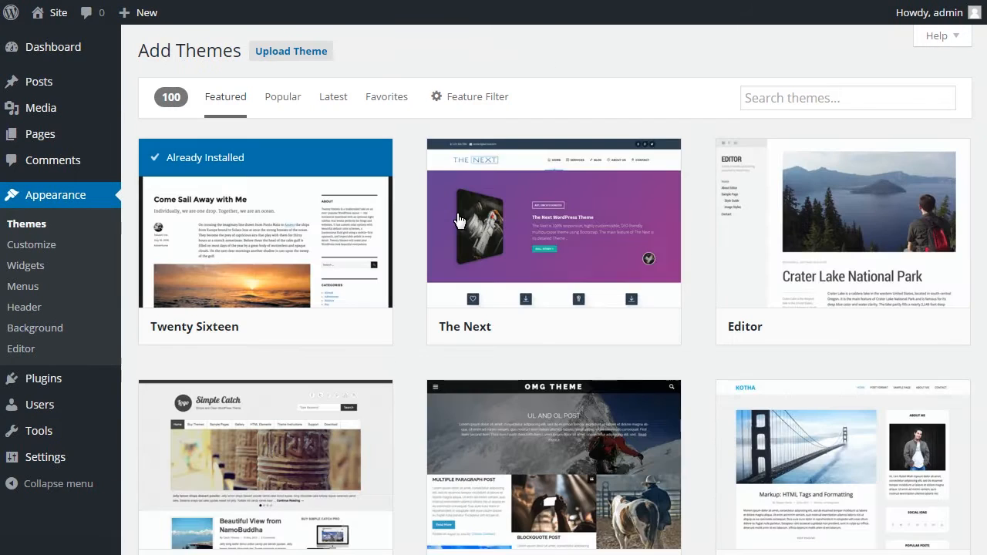
left_click(291, 51)
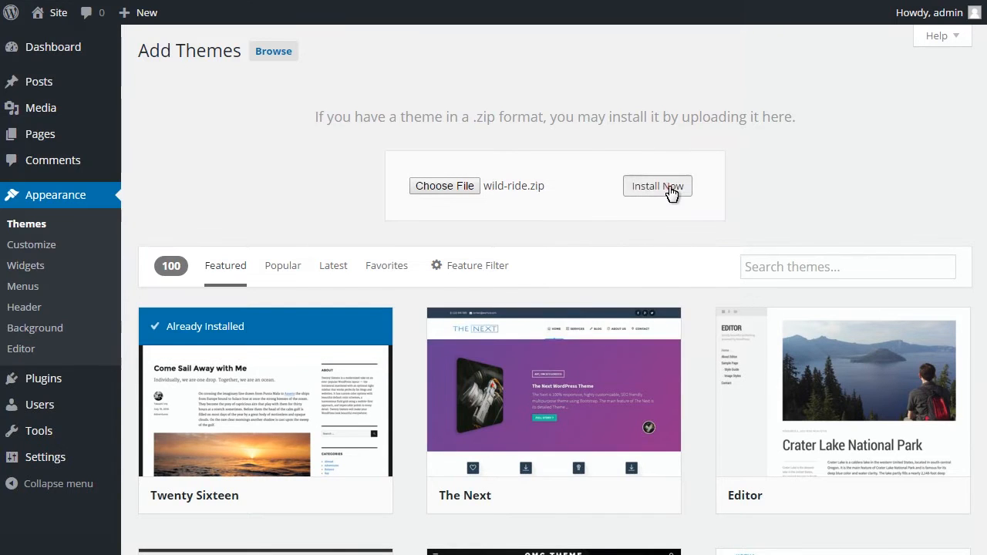
left_click(657, 185)
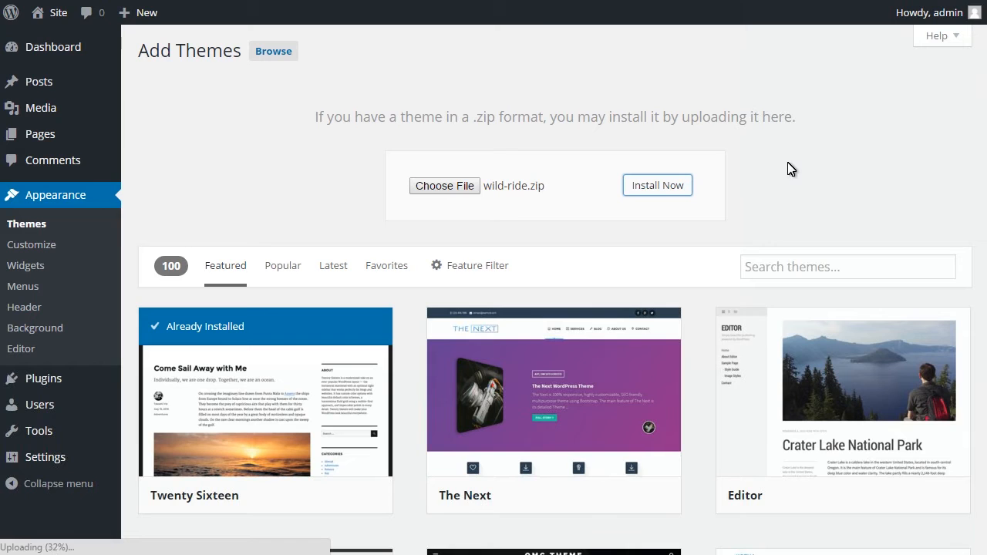
left_click(657, 185)
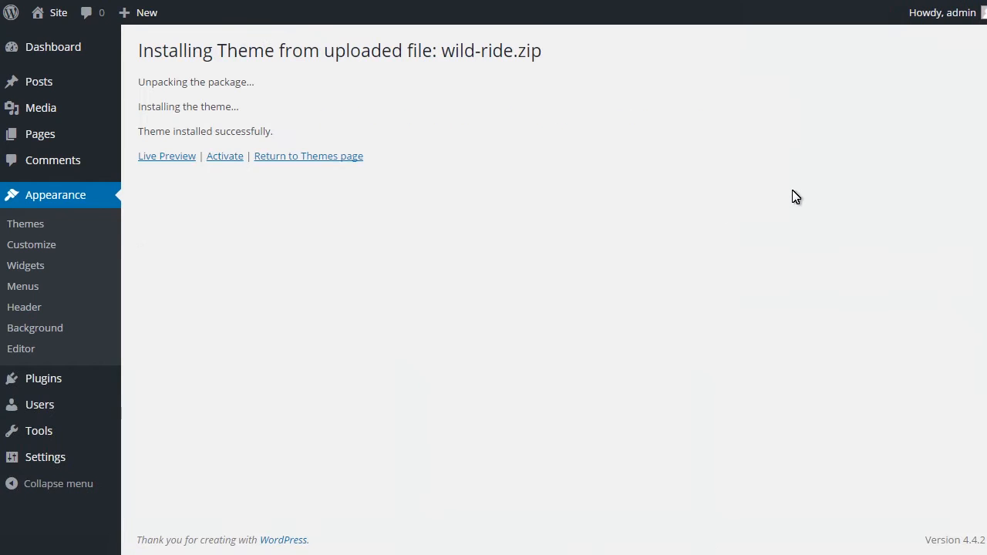
mouse_move(225, 156)
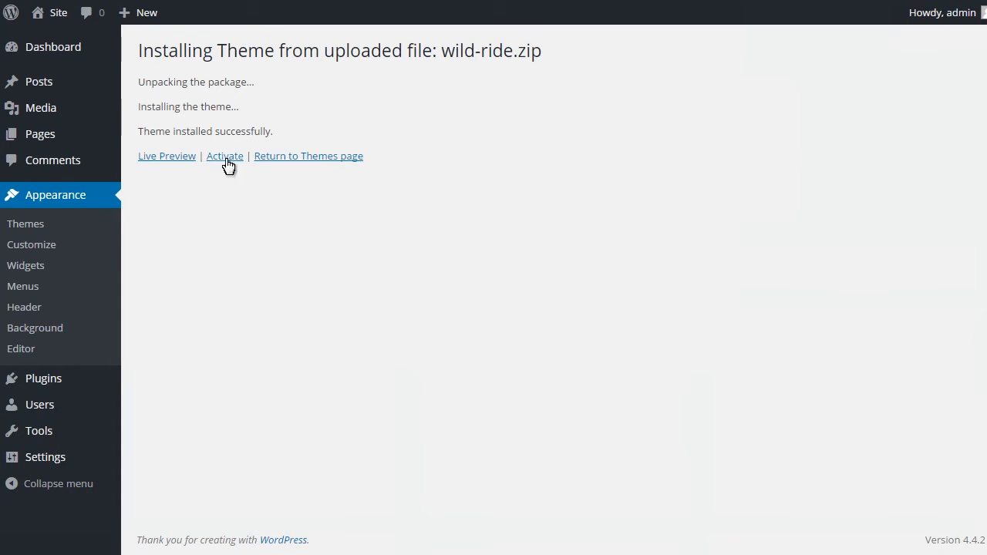
- Activate the newly installed WildRide theme
left_click(225, 156)
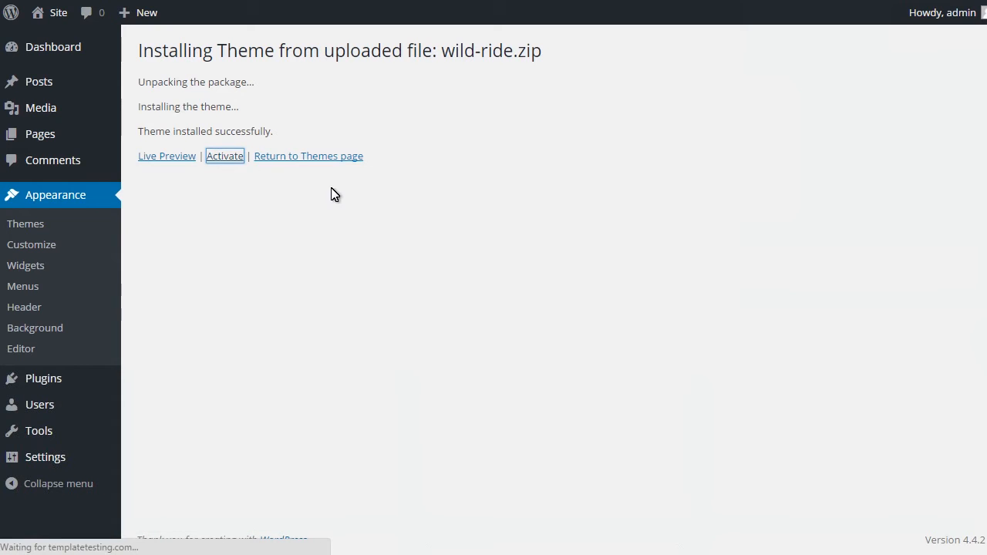
left_click(225, 155)
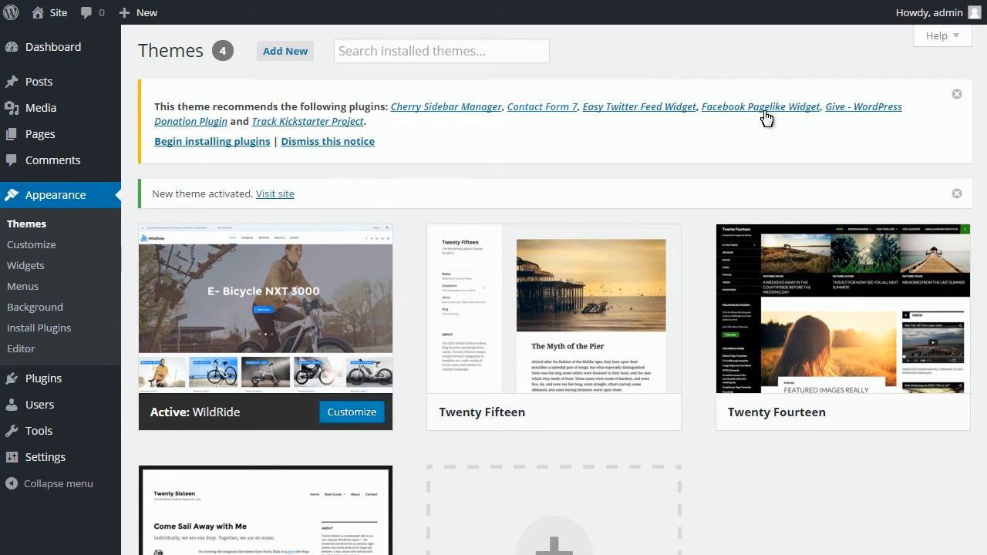
- Bulk install and activate the six WildRide-recommended plugins, then return to the dashboard
left_click(212, 141)
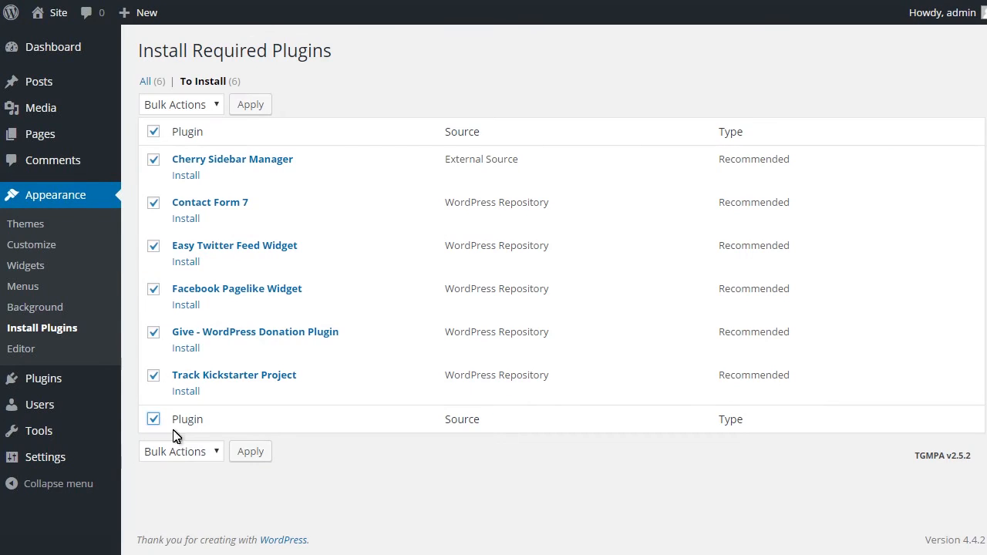
left_click(250, 451)
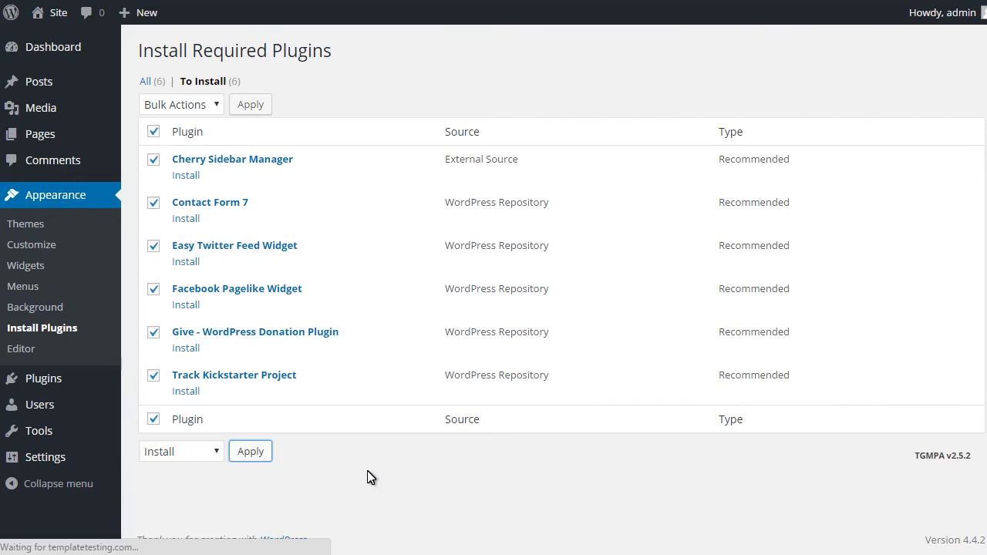
left_click(250, 451)
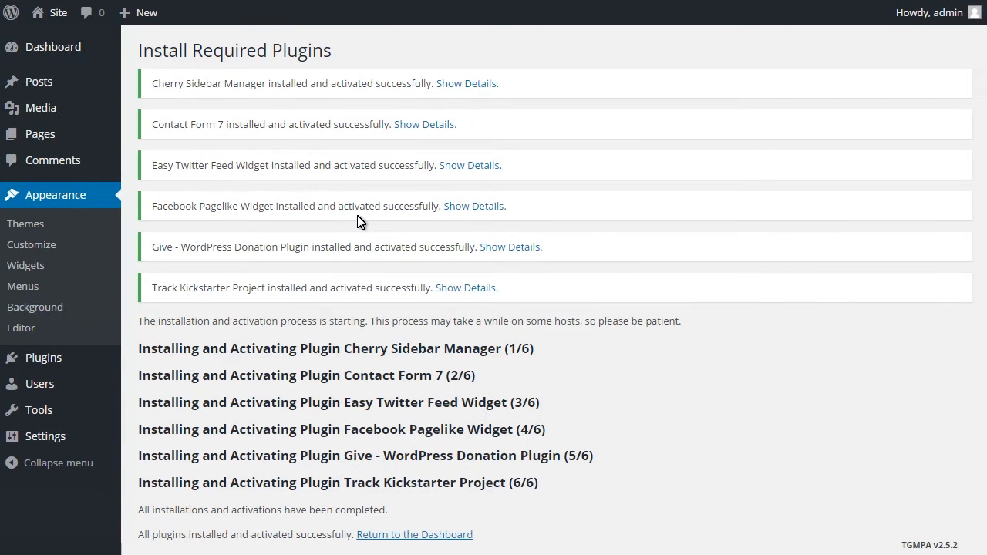
scroll("down", 3)
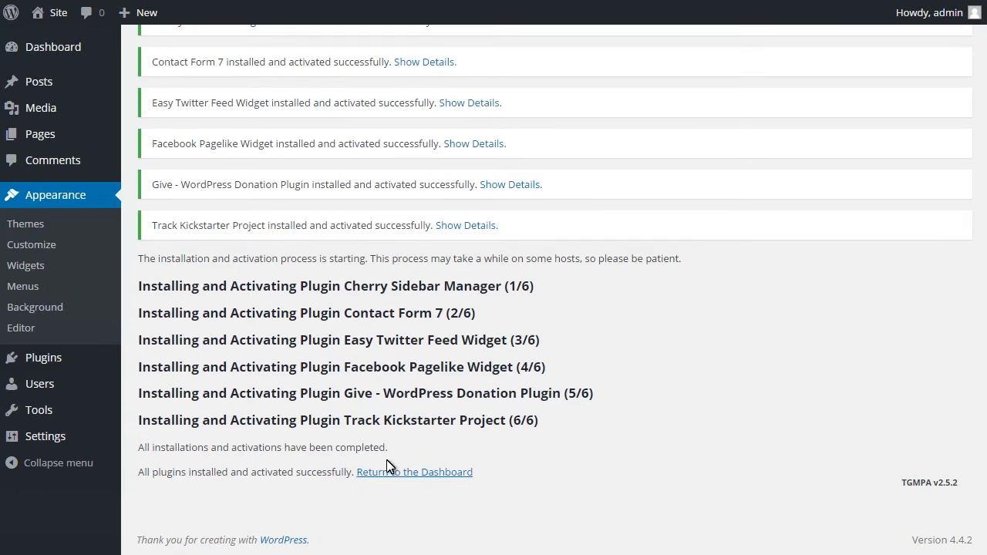
left_click(414, 471)
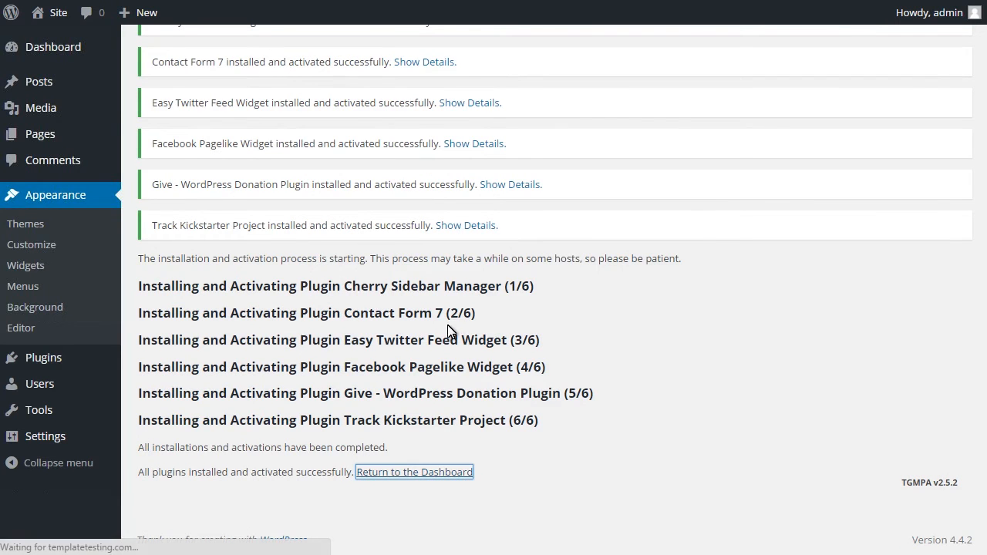
left_click(414, 471)
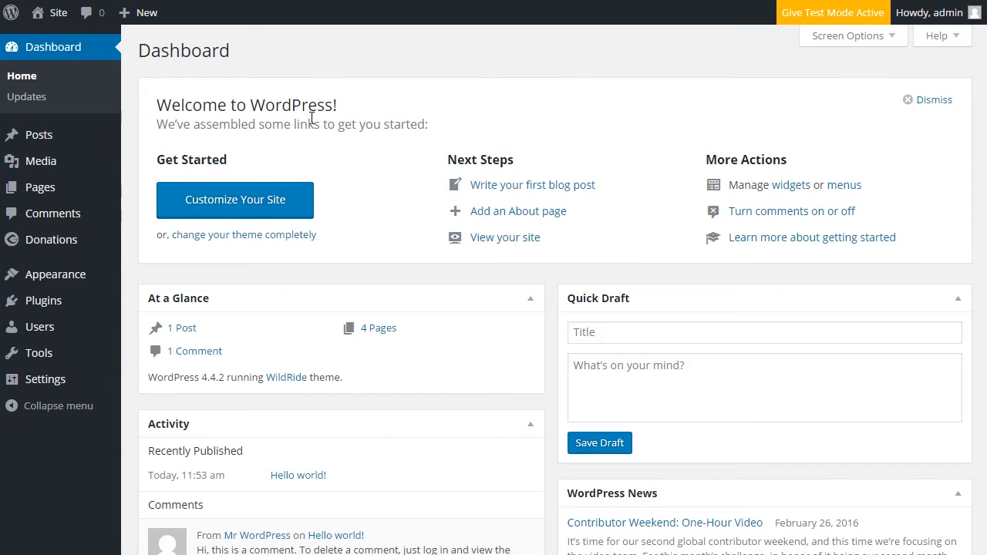
mouse_move(38, 352)
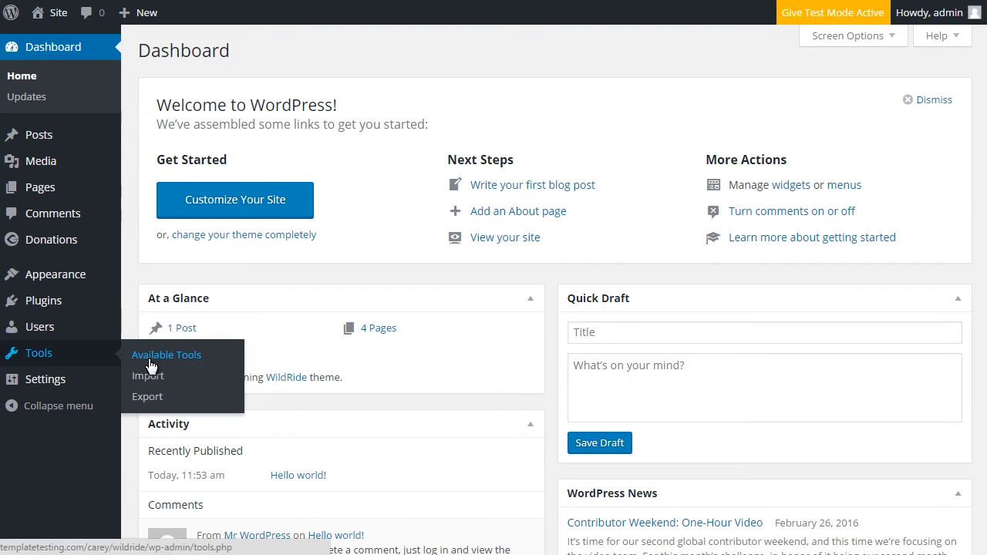
- Install the WordPress Importer from Tools > Import, then activate it and run the importer
left_click(147, 375)
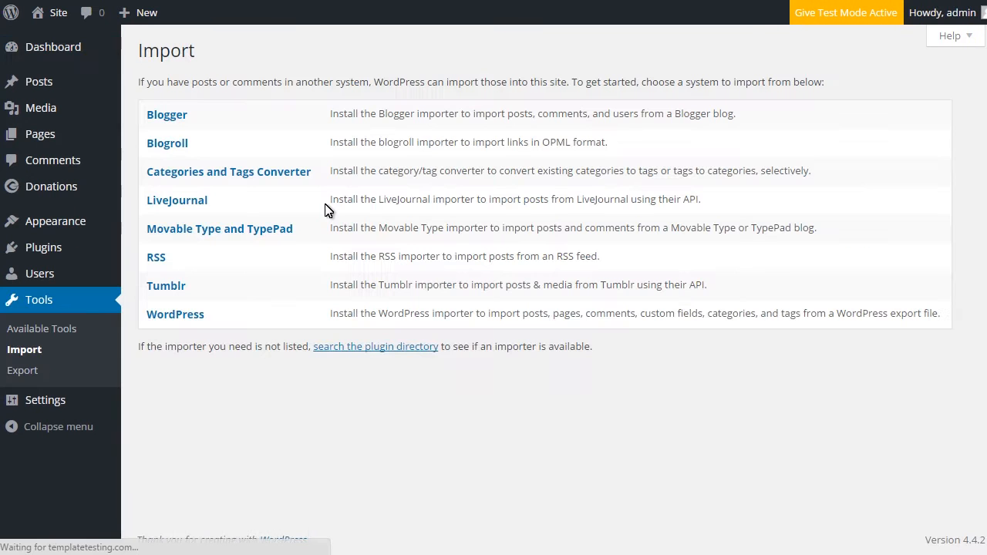
left_click(175, 314)
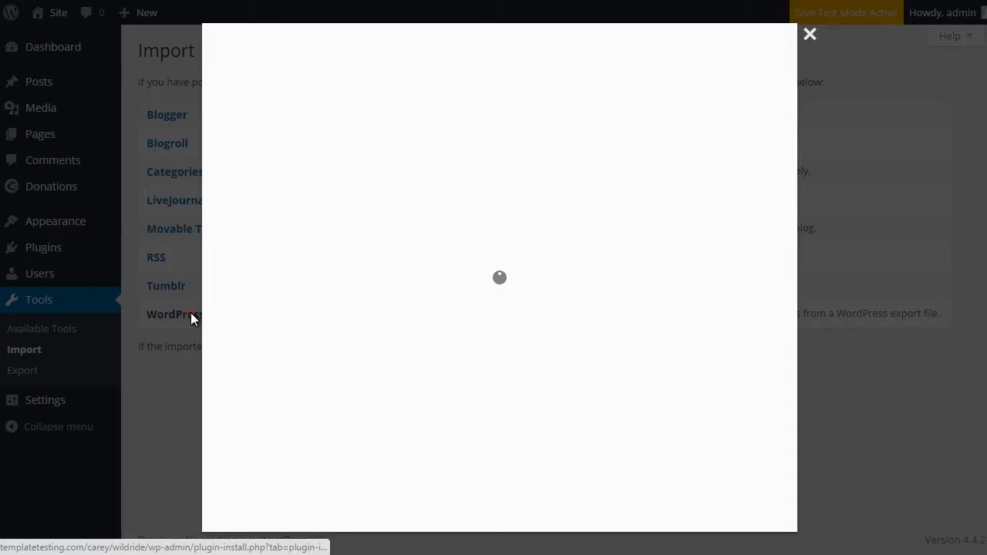
left_click(175, 314)
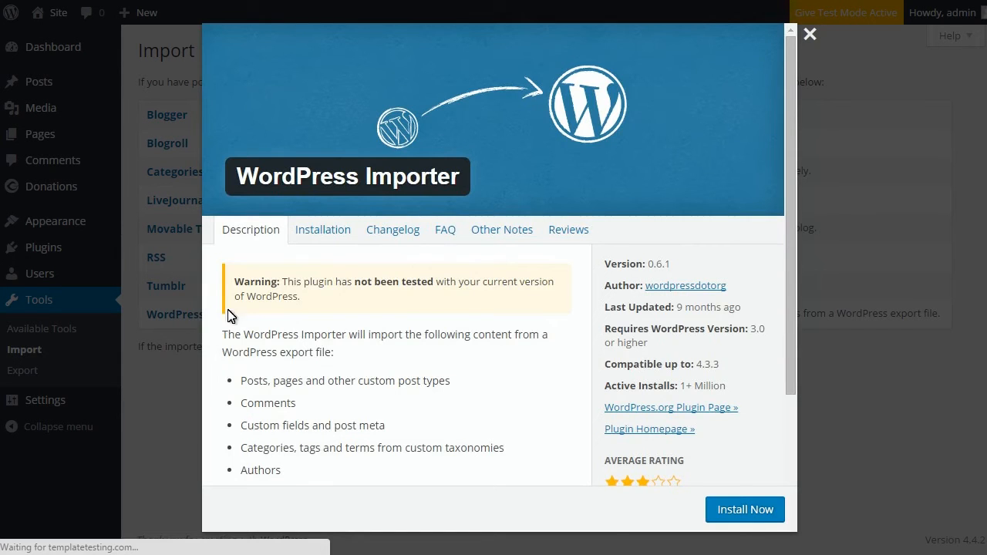
left_click(743, 509)
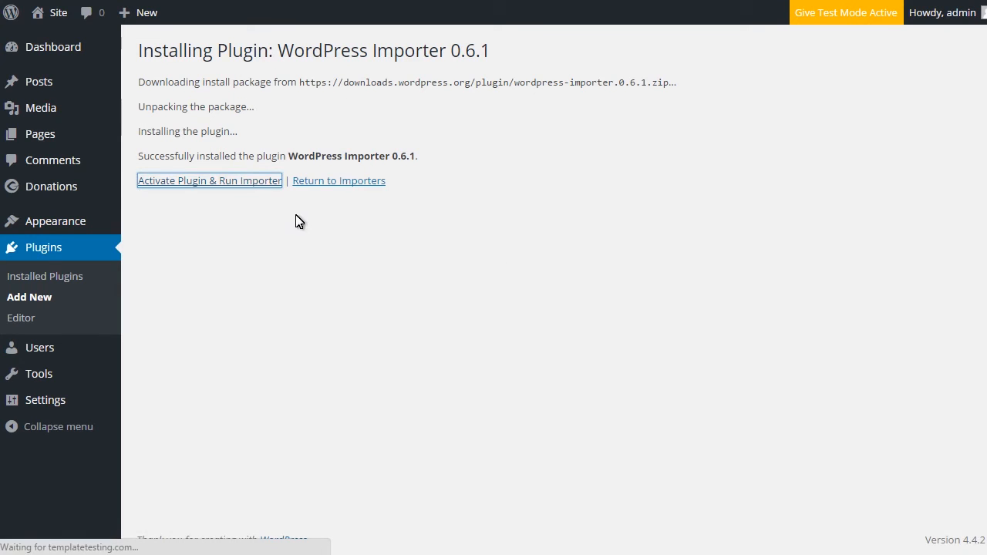
left_click(210, 181)
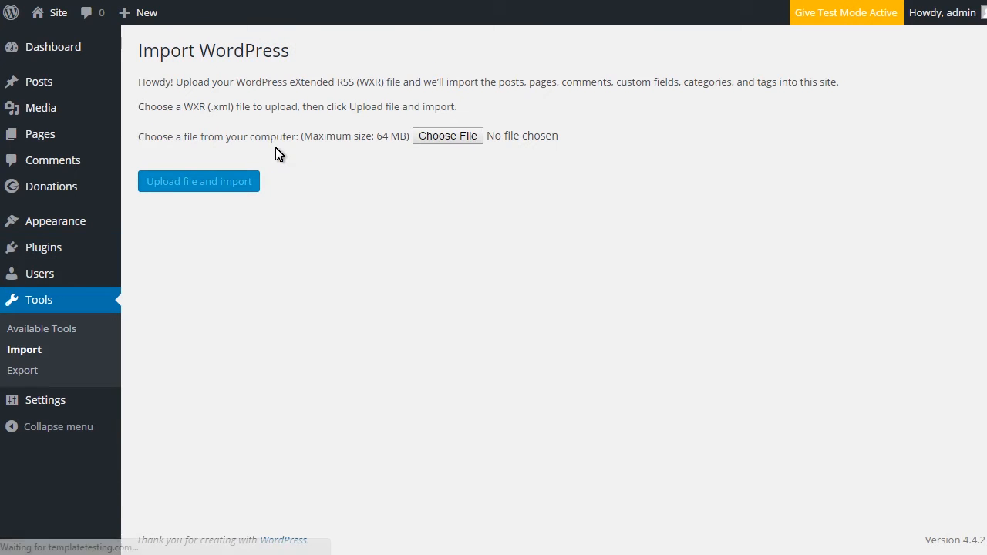
mouse_move(448, 135)
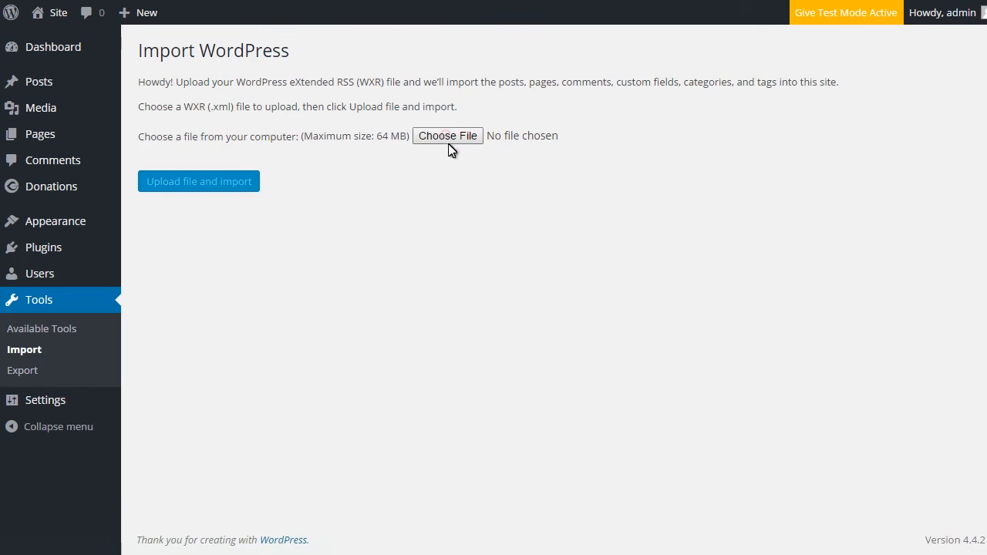
- Upload content.xml to the WordPress Importer
left_click(448, 135)
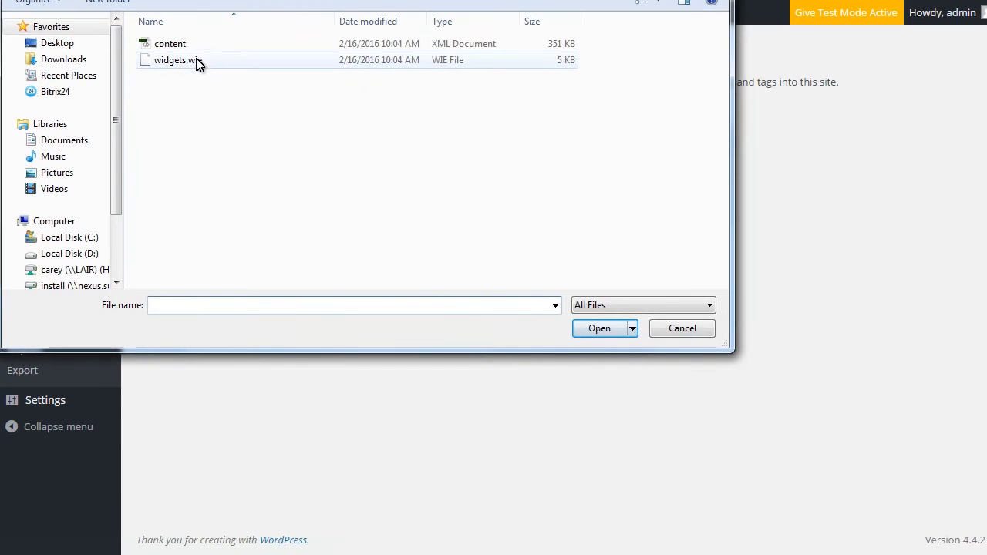
left_click(599, 328)
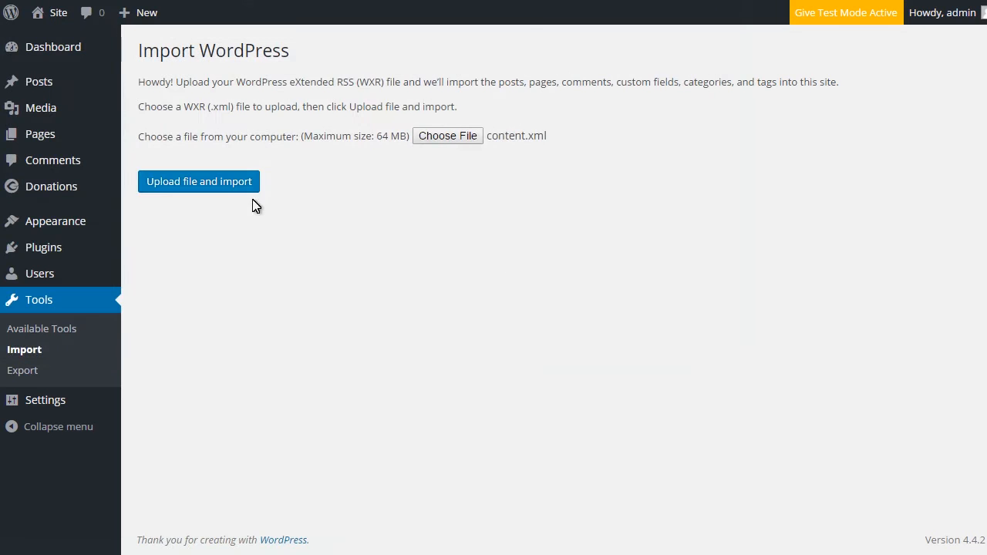
mouse_move(243, 194)
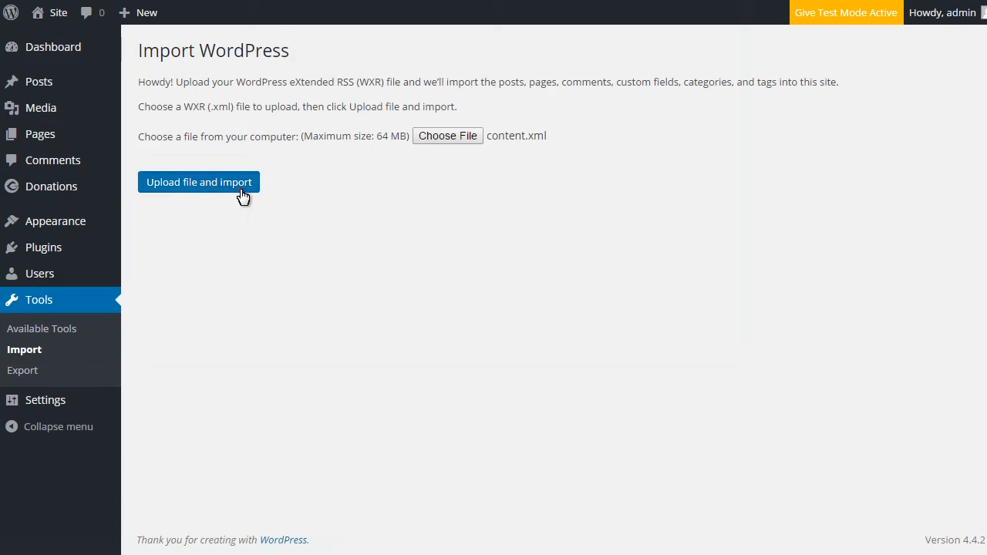
left_click(199, 182)
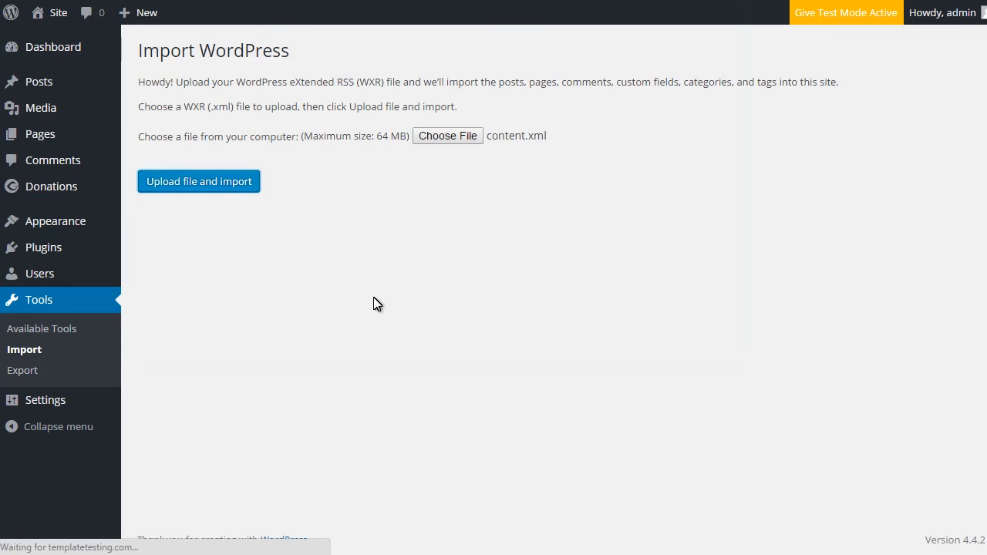
- Assign imported posts to admin, enable attachment downloads, and submit the import
left_click(198, 181)
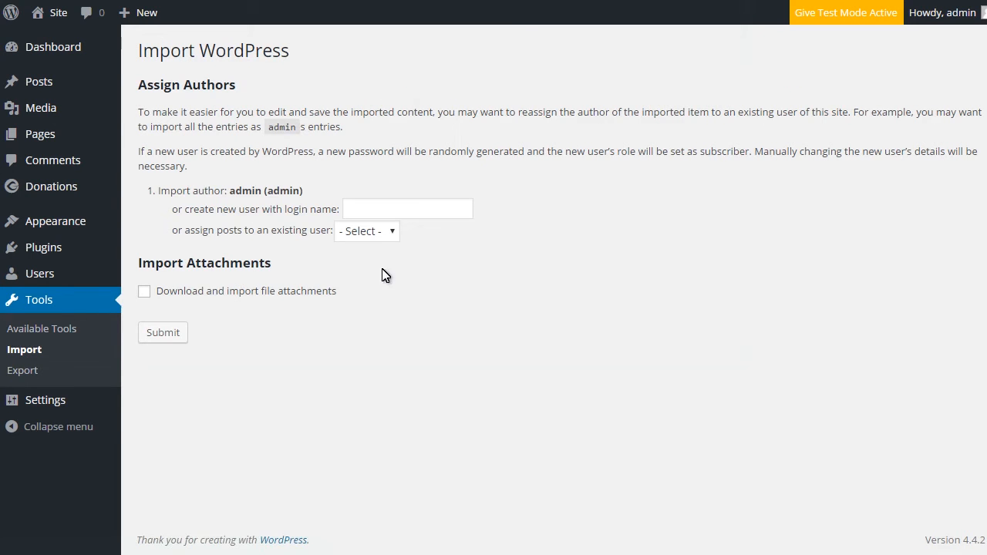
left_click(144, 290)
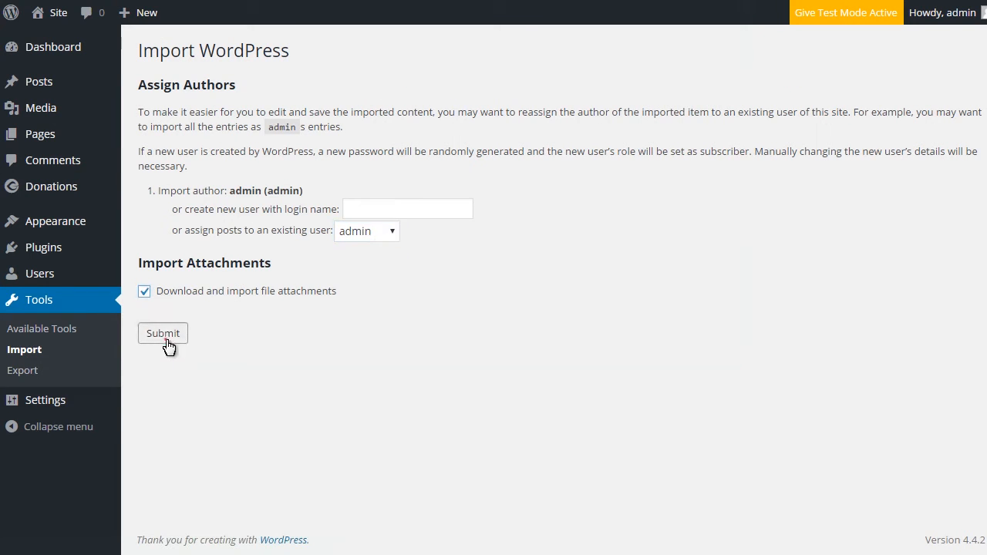
left_click(163, 334)
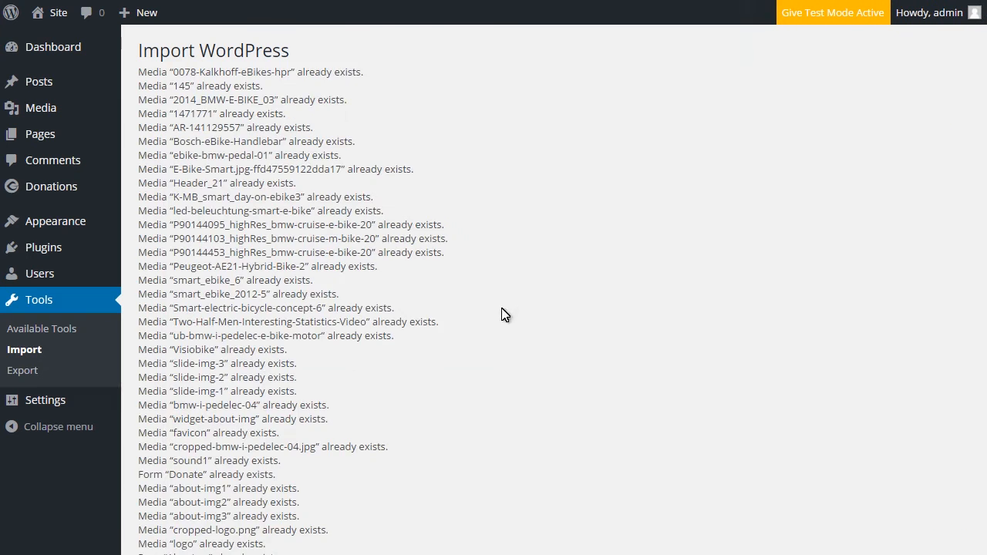
scroll("down", 3)
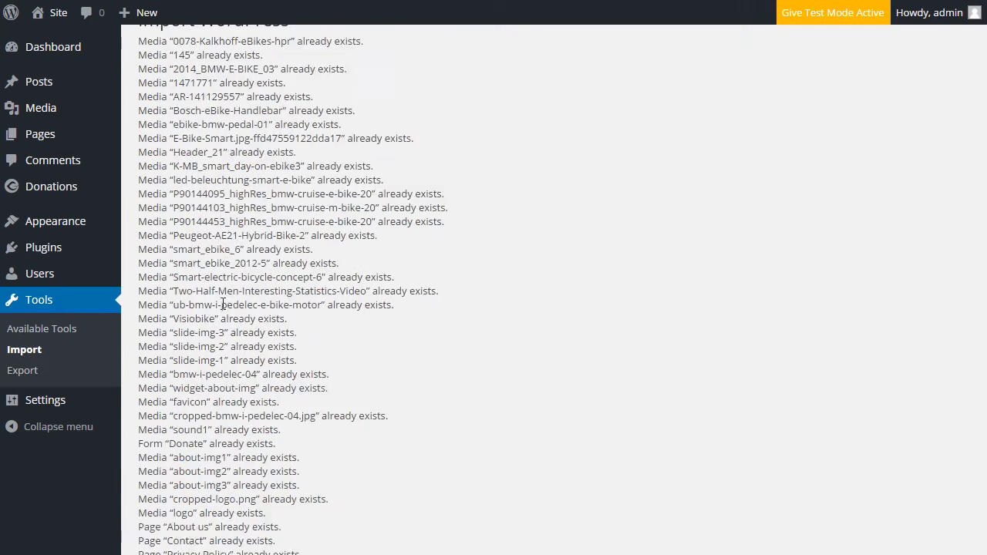
mouse_move(43, 247)
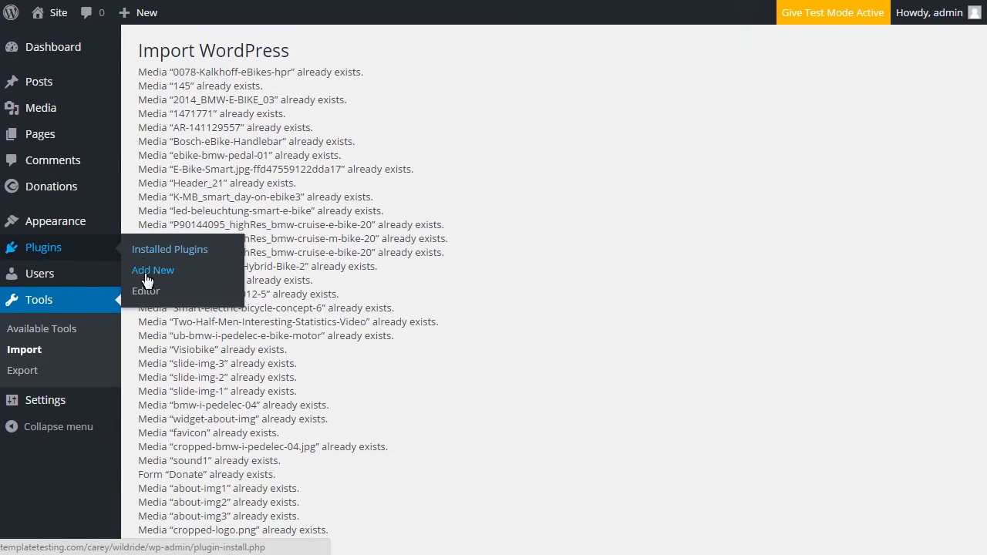
- Search Add New Plugins for a widgets importer plugin
left_click(153, 270)
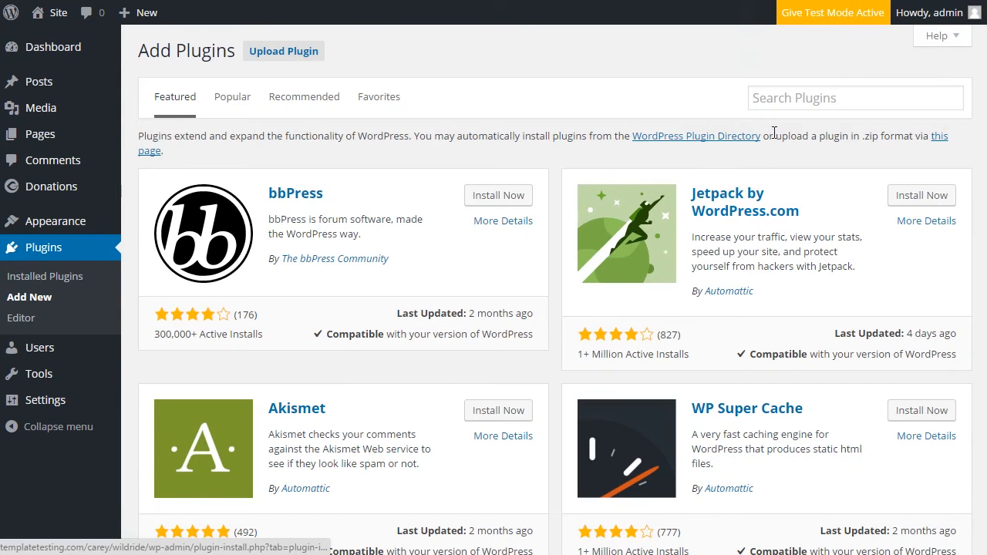
type("widgetsle")
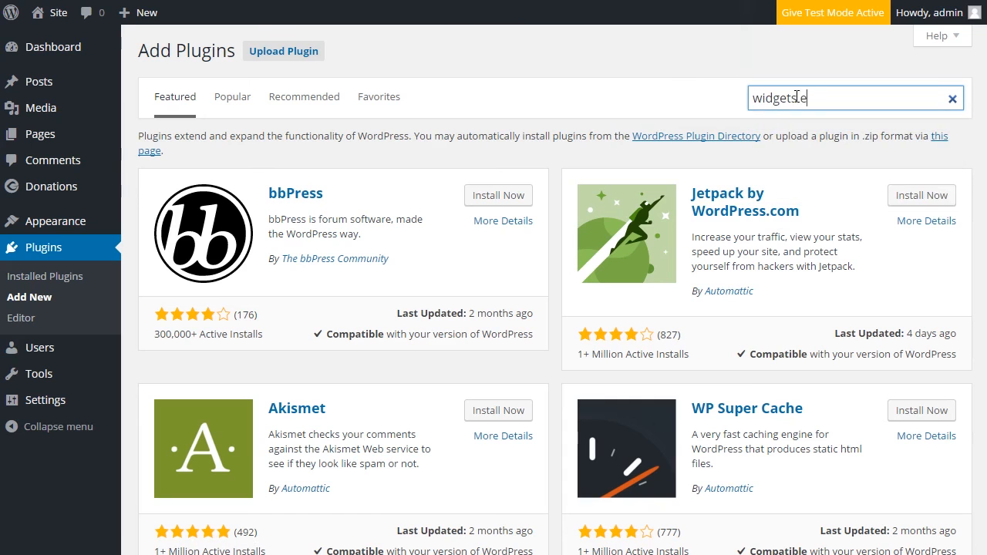
type("importer 7 exported")
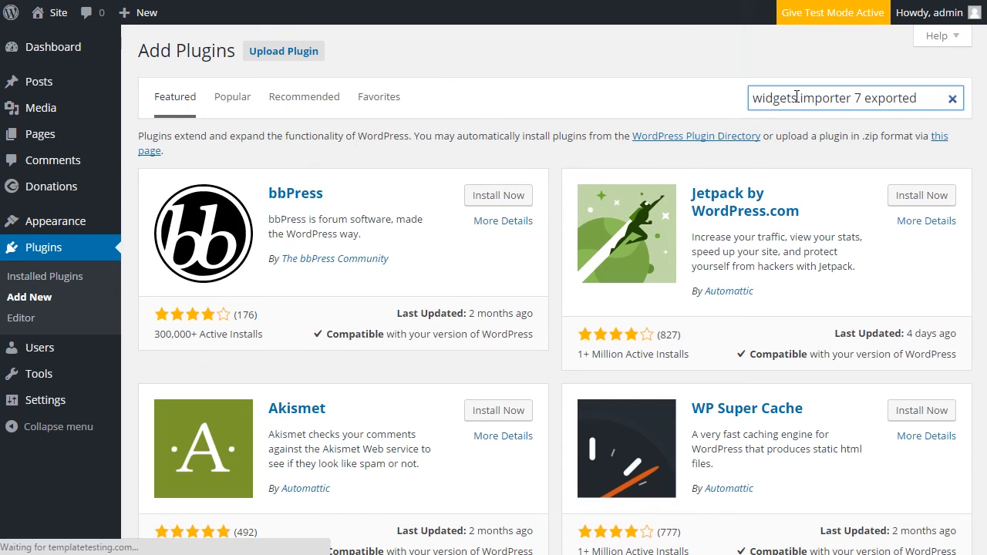
key("Enter")
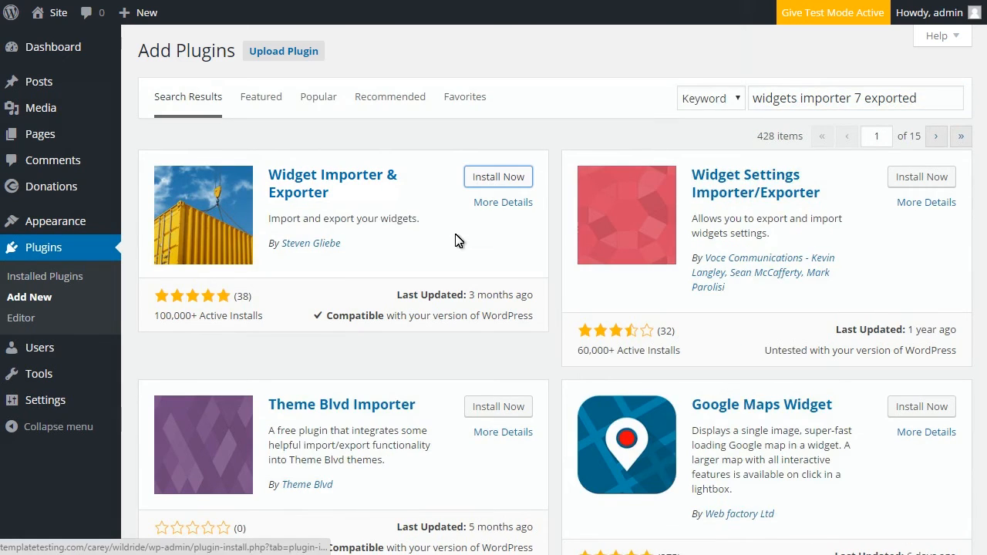
- Install and activate Widget Importer & Exporter and open its import tool
left_click(498, 176)
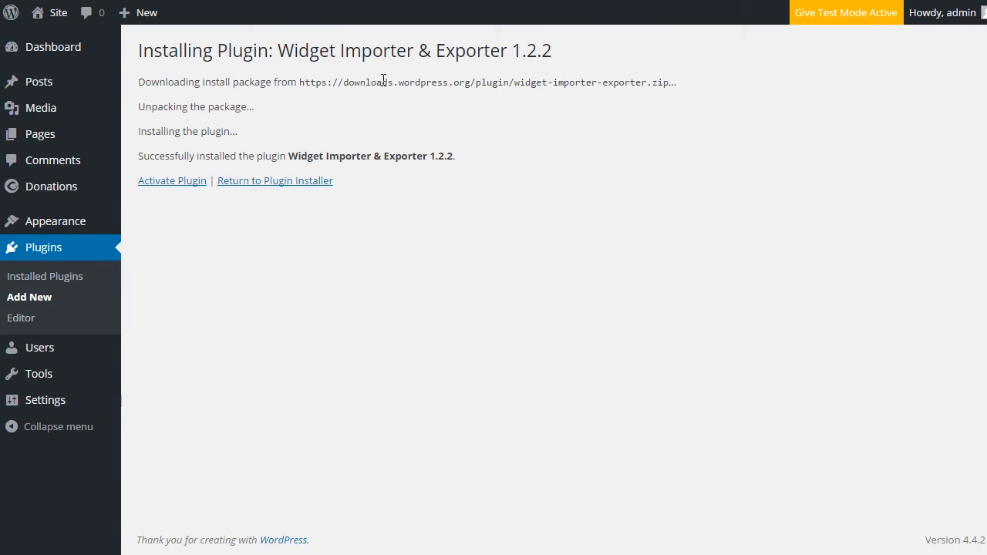
left_click(172, 180)
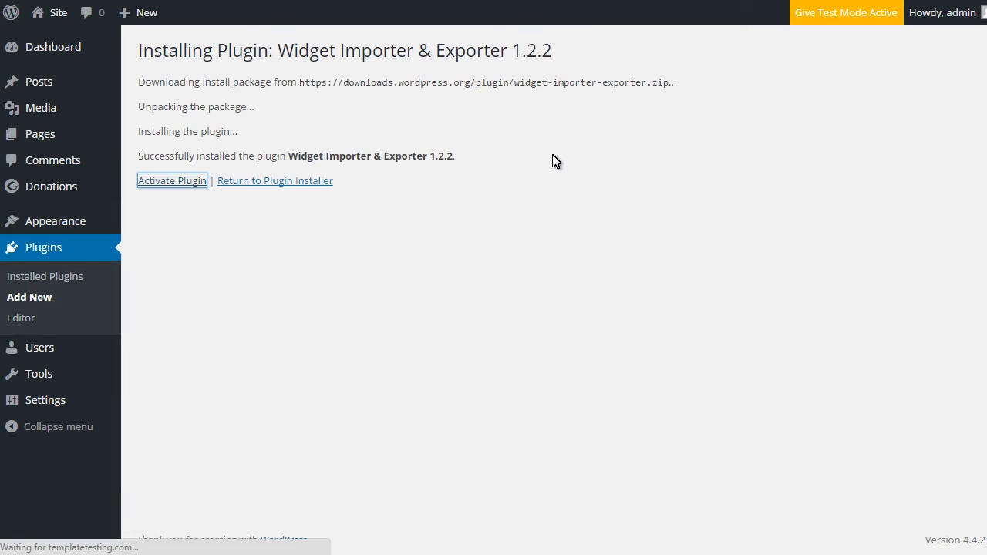
left_click(172, 181)
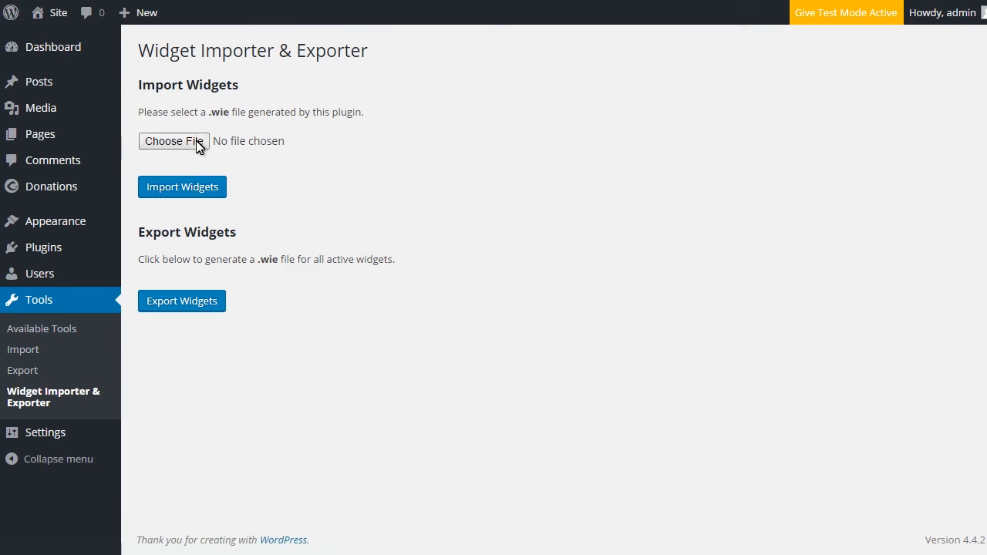
- Choose widgets.wie and import its widgets into the site
left_click(173, 141)
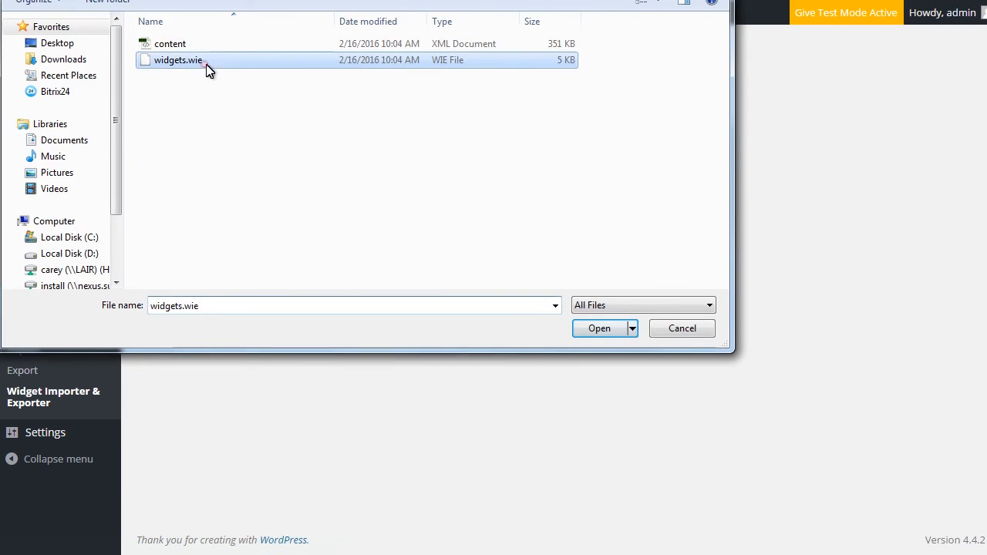
left_click(600, 328)
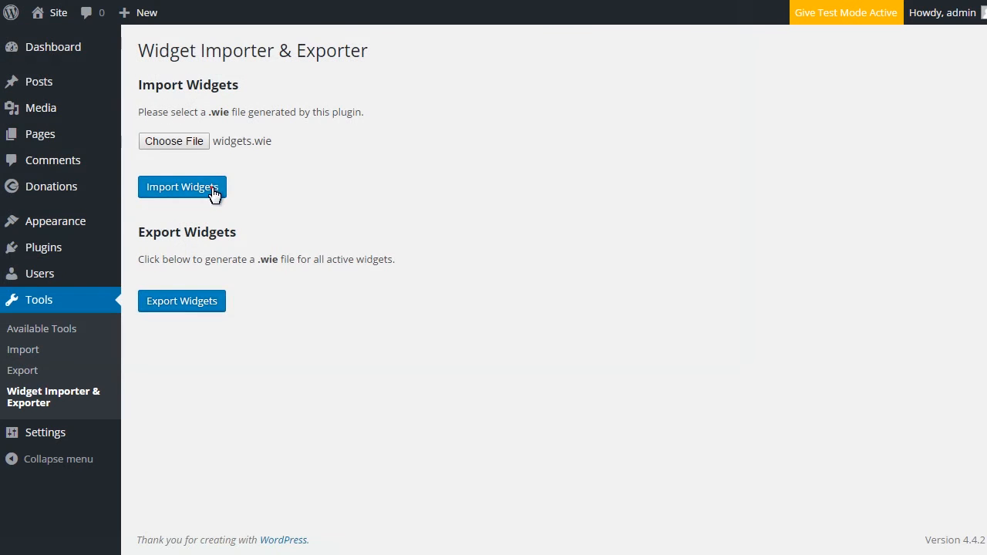
left_click(182, 187)
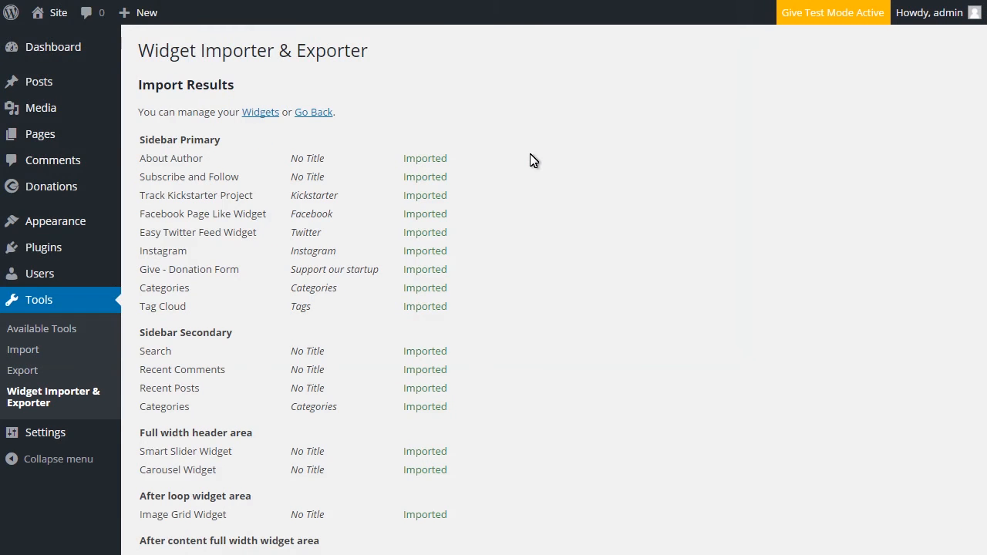
mouse_move(532, 176)
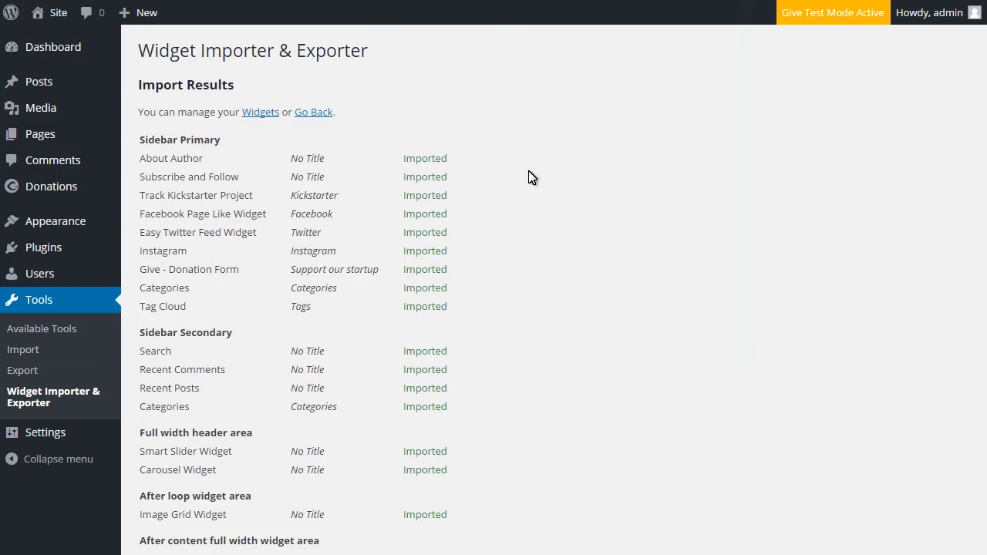
mouse_move(694, 237)
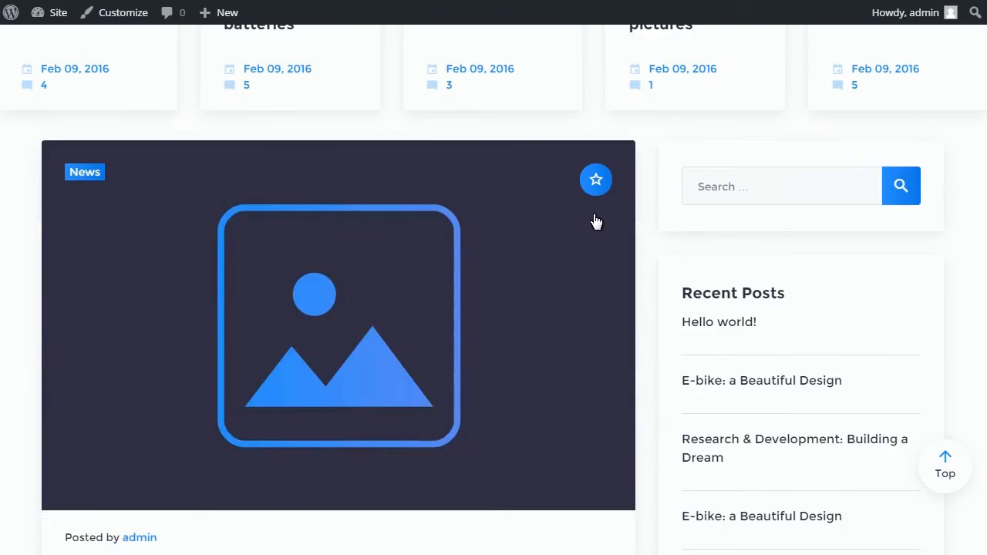
- Scroll the live WildRide site through the e-bike posts and sidebar widgets
scroll("down", 3)
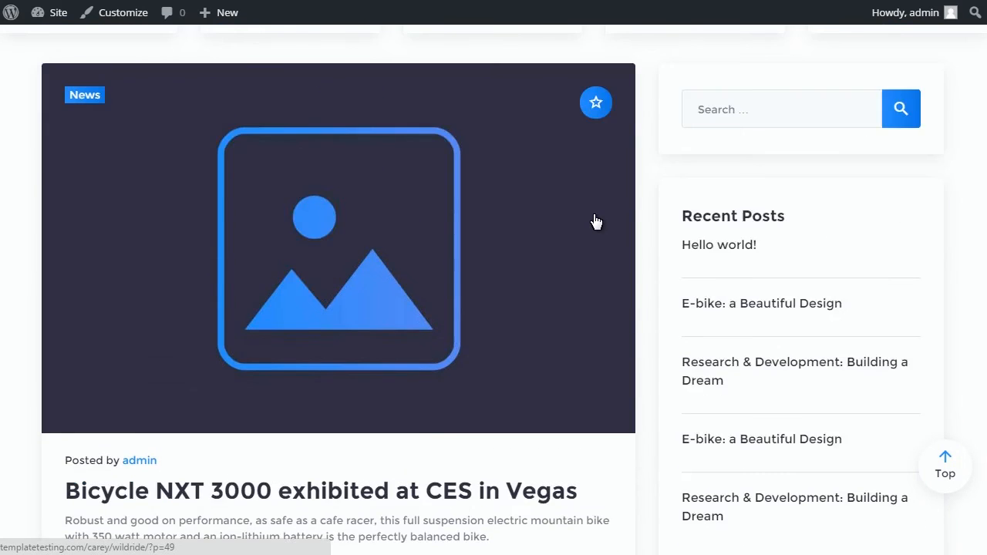
scroll("down", 3)
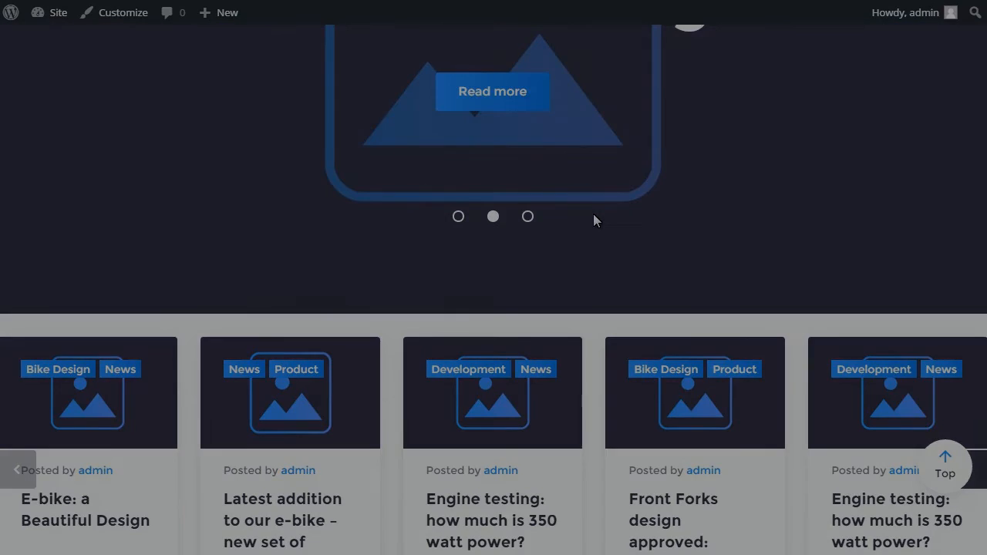